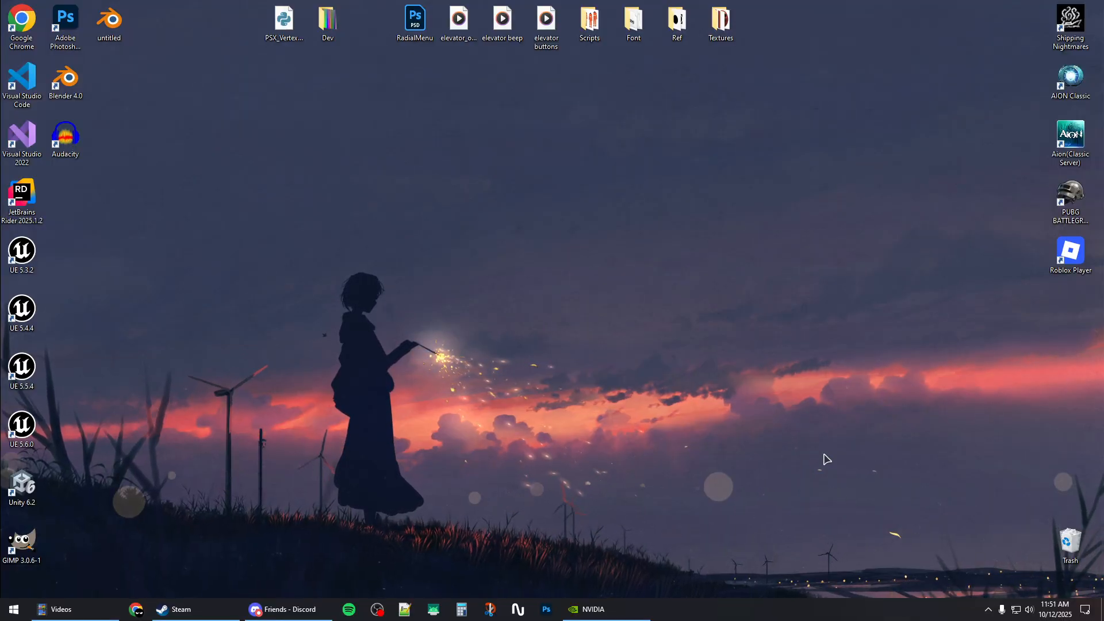
- Show the installed GeForce Game Ready Driver 581.42 on the NVIDIA App drivers page
left_click(591, 610)
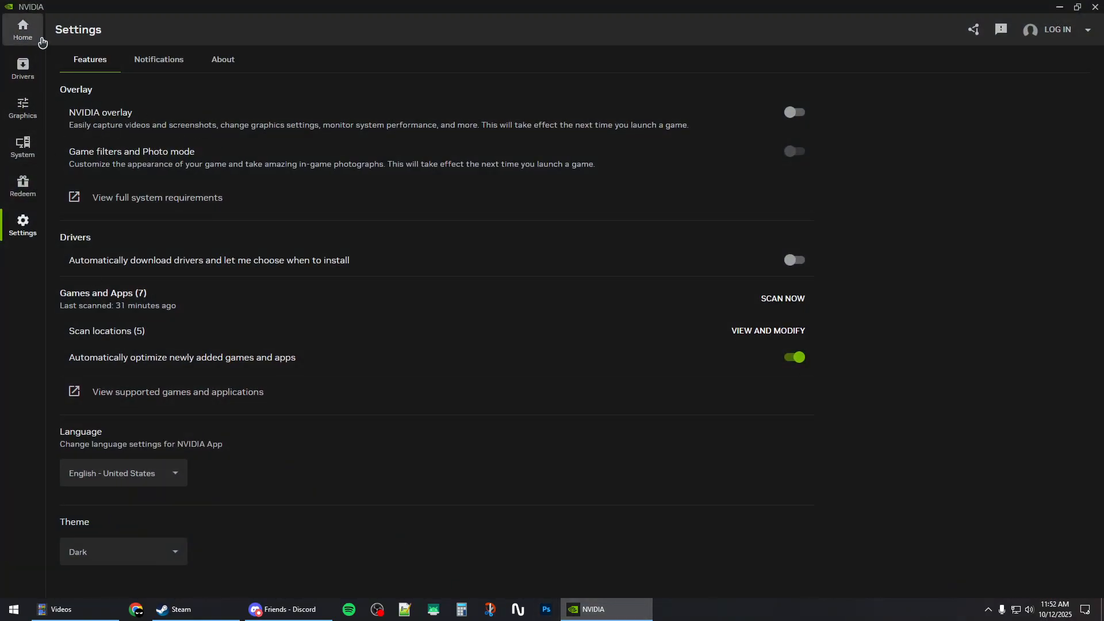
left_click(22, 30)
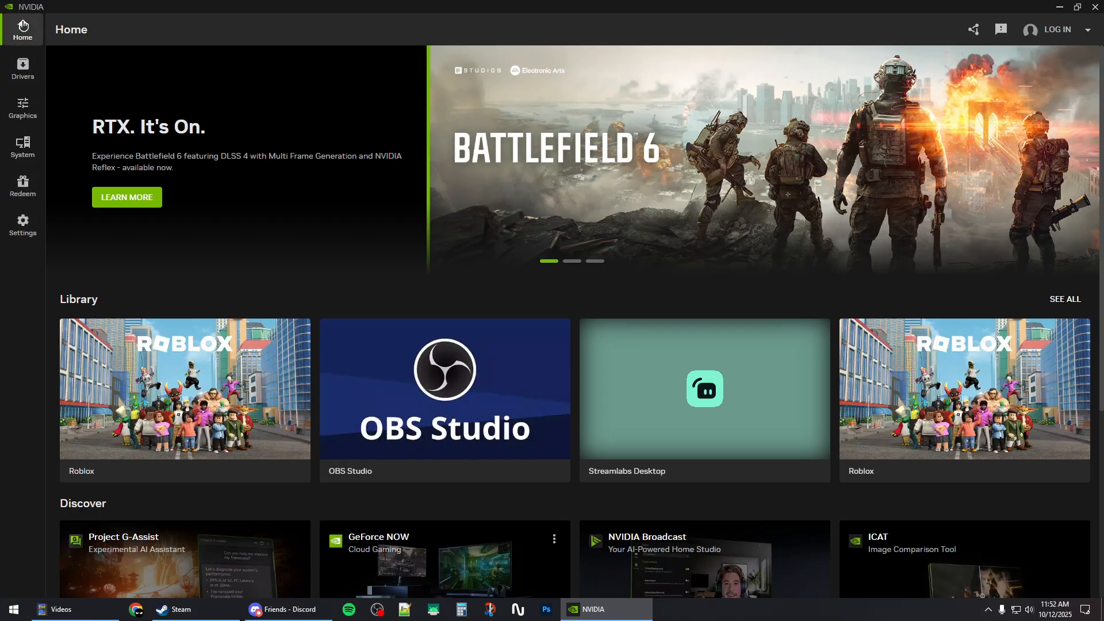
left_click(23, 67)
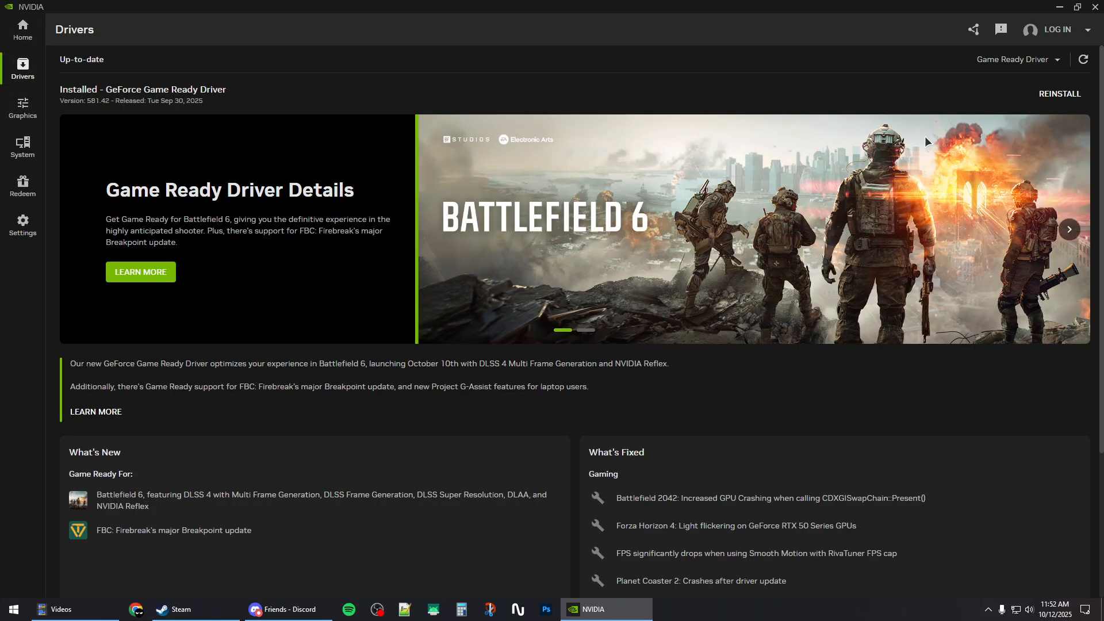
mouse_move(1040, 92)
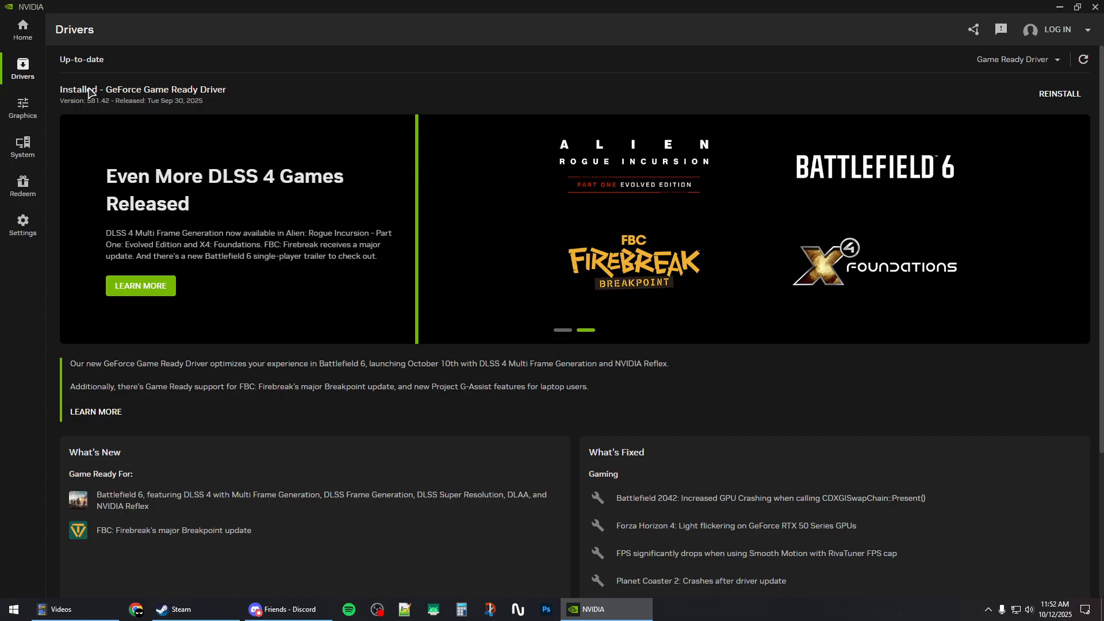
mouse_move(130, 102)
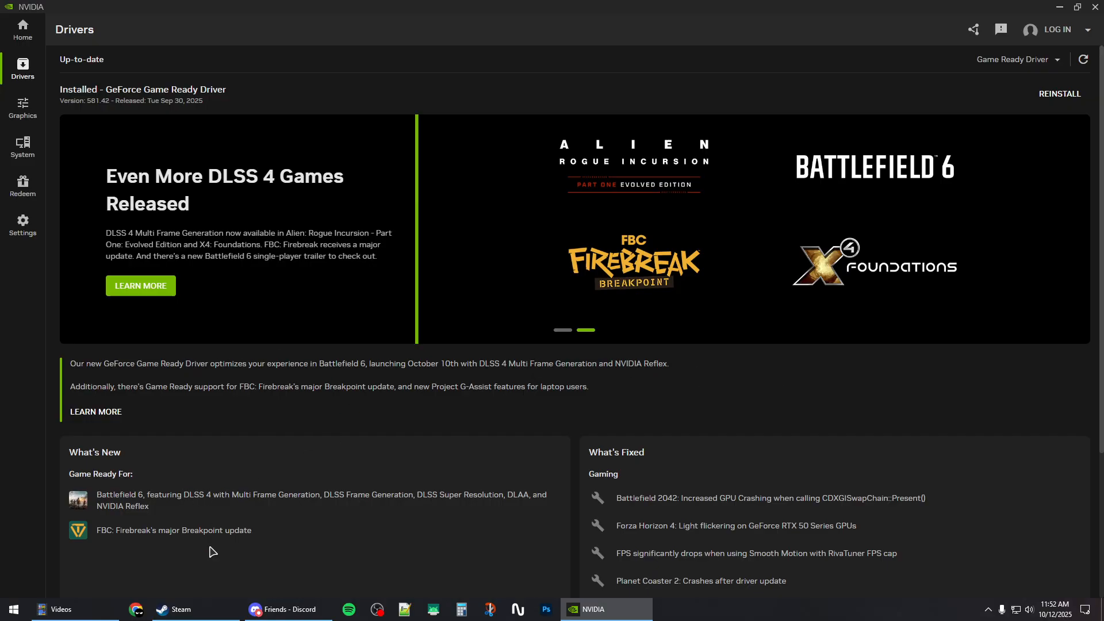
- Set Shipping Nightmares' launch options to -dx11 -novid in its Steam properties
left_click(195, 609)
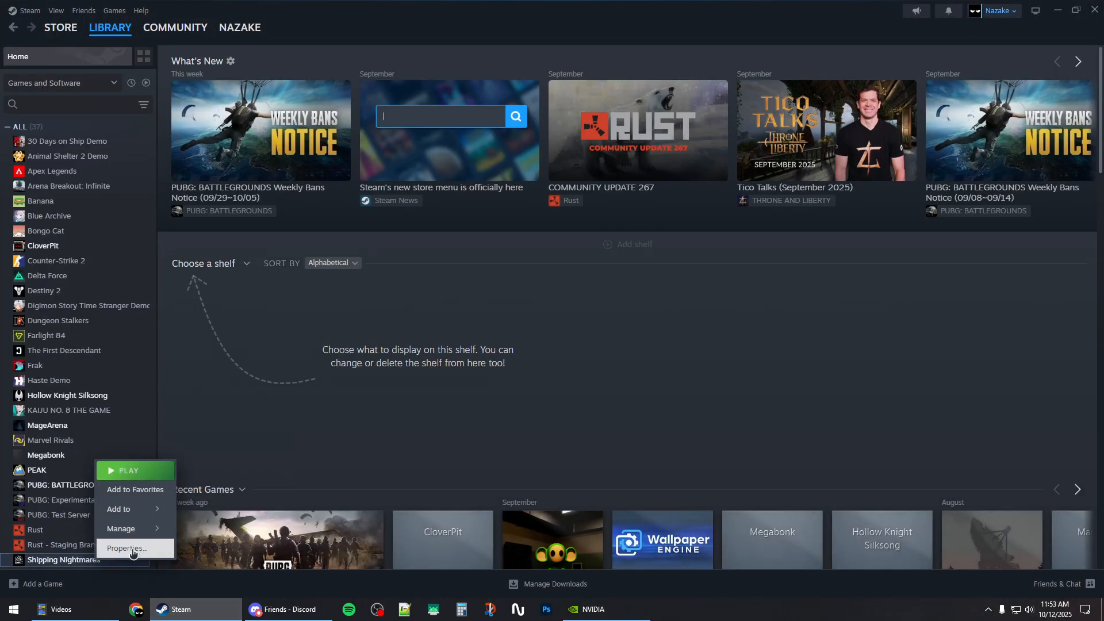
left_click(127, 556)
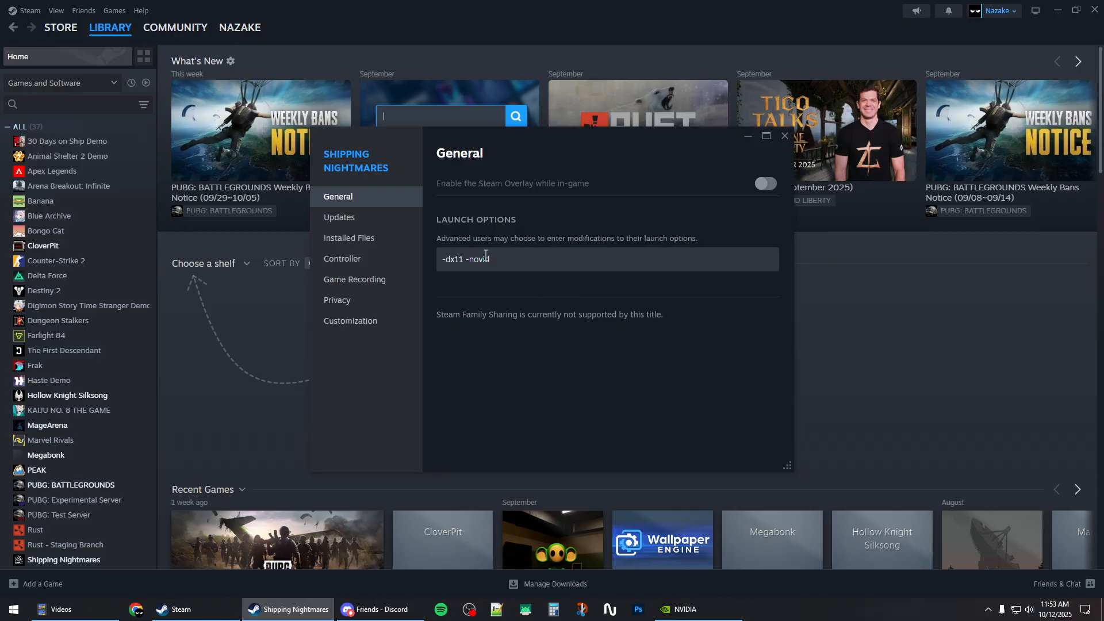
left_click(784, 135)
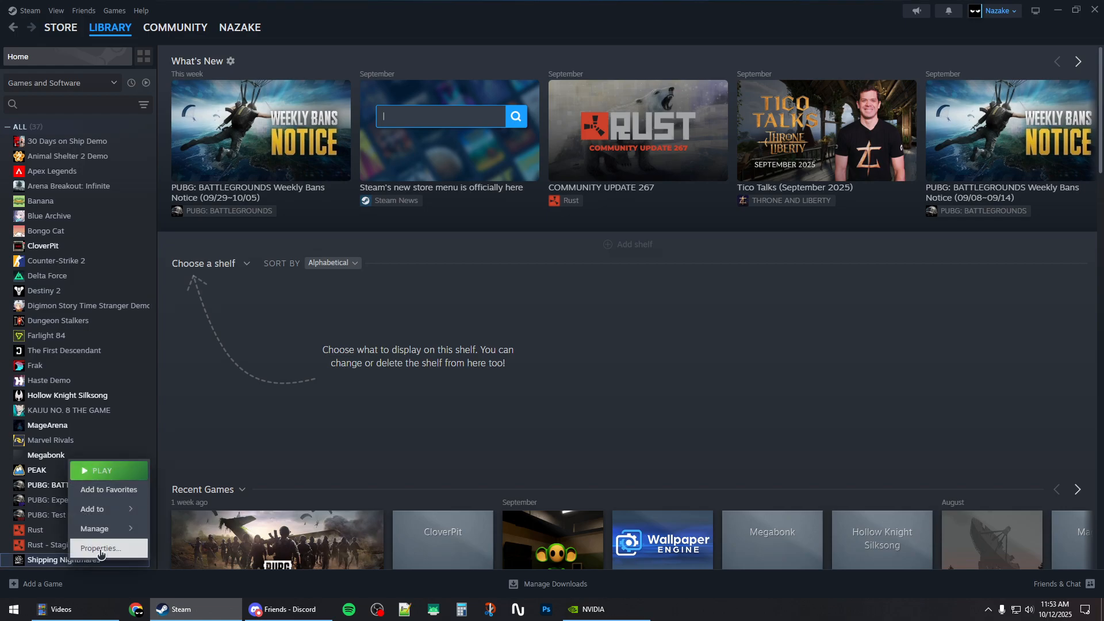
- Bring up Shipping Nightmares' Installed Files page with the integrity-check option
left_click(100, 547)
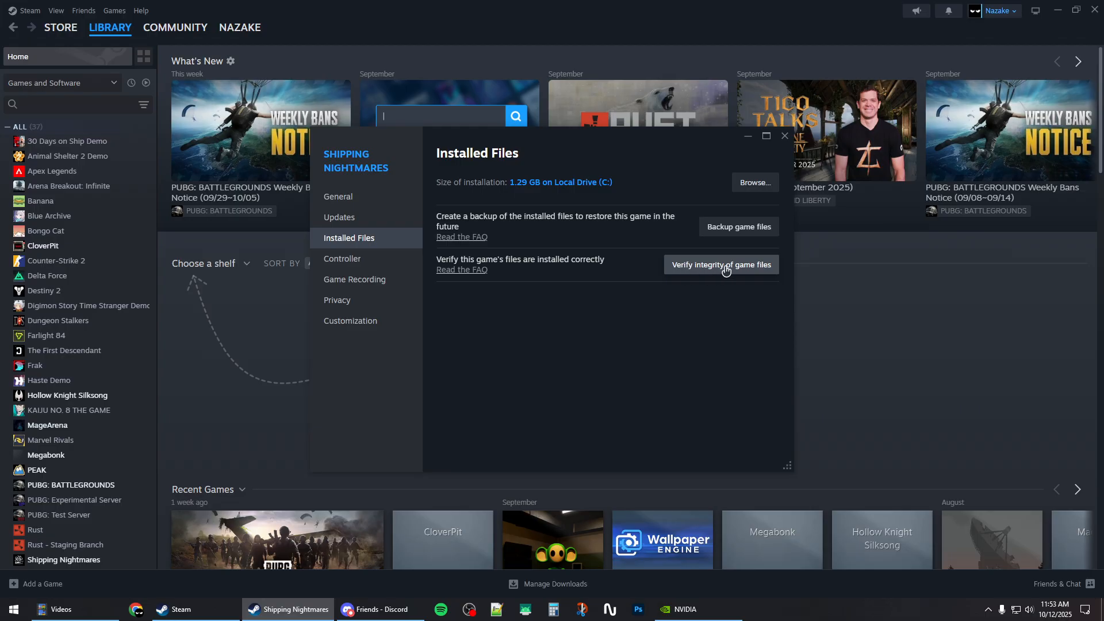
mouse_move(387, 200)
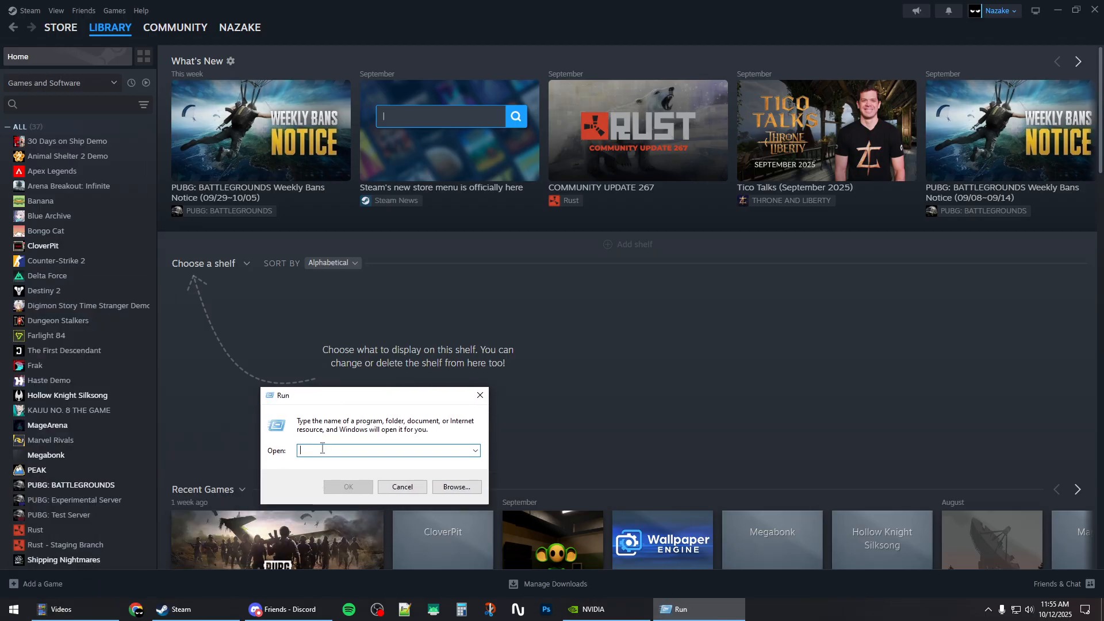
- Reach Performance Options via sysdm.cpl, showing the 32768 MB paging file total
type("sysdm.cpl")
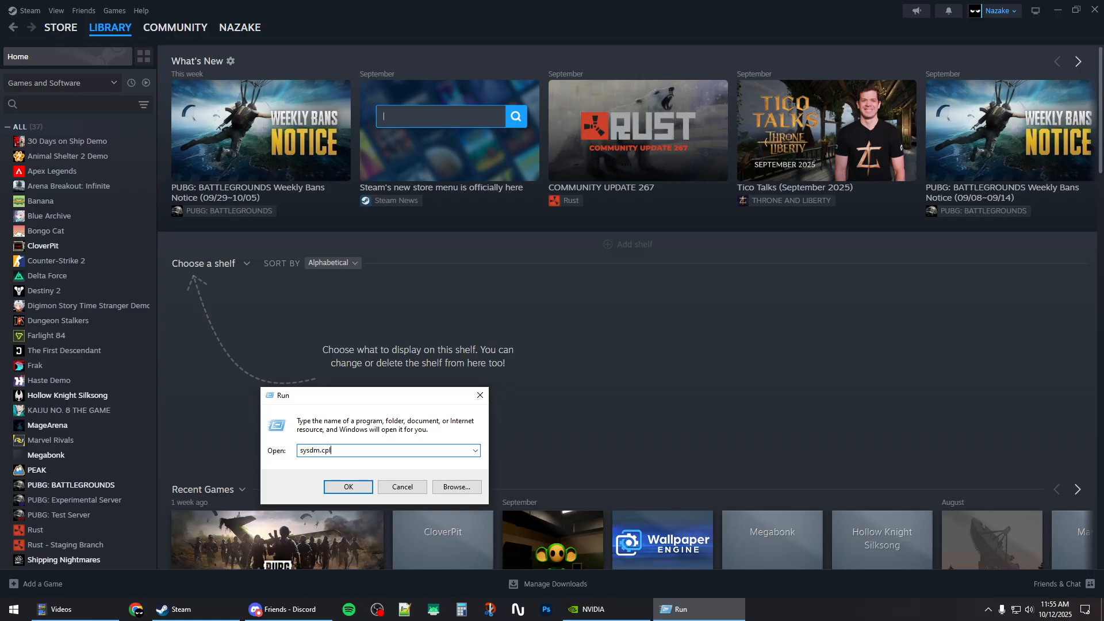
left_click(347, 487)
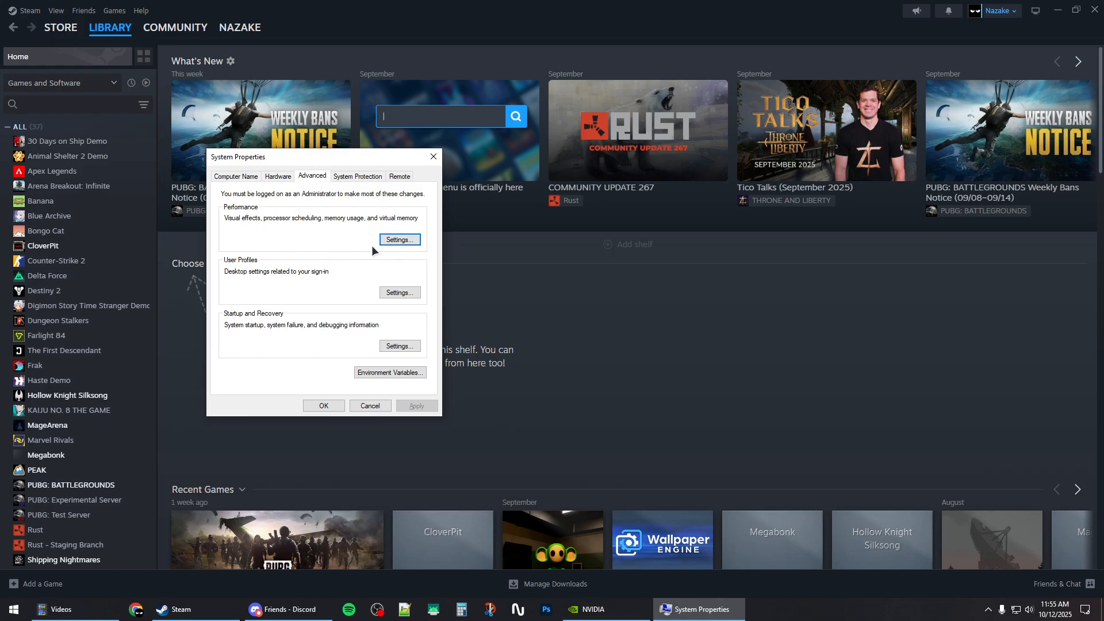
left_click(399, 239)
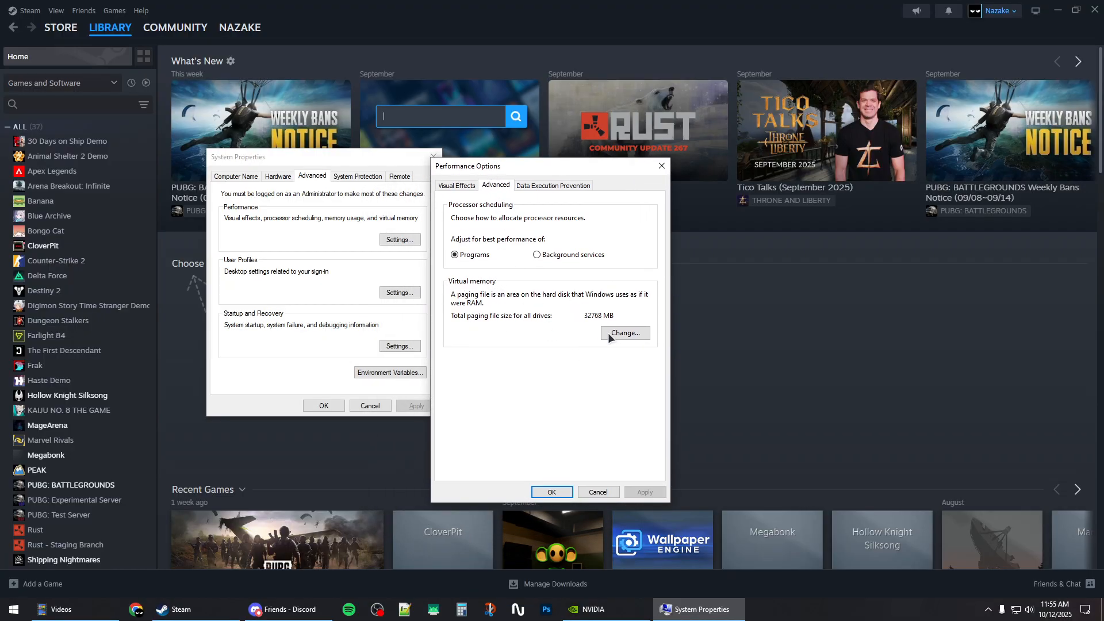
- Set a custom 45000–45000 MB paging file on C: and accept the restart warning
left_click(623, 334)
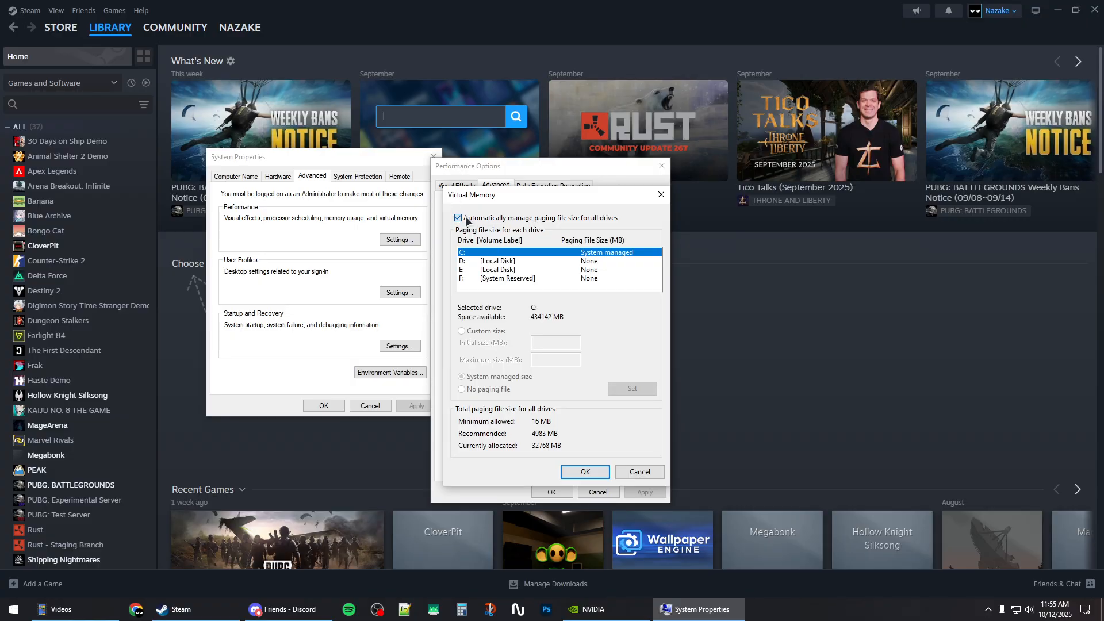
left_click(457, 217)
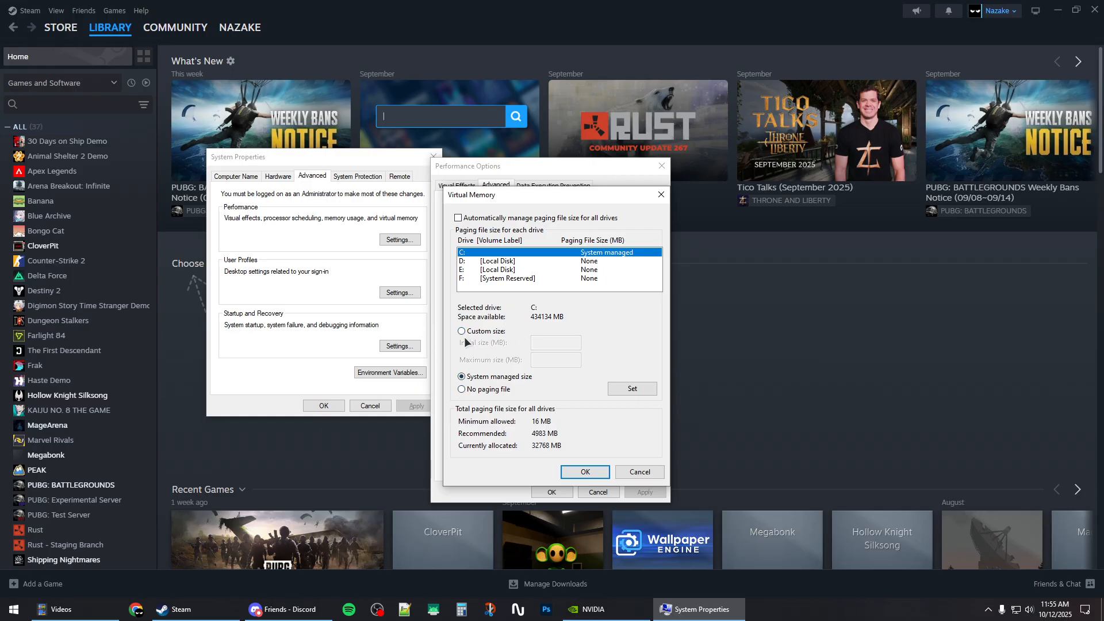
left_click(461, 331)
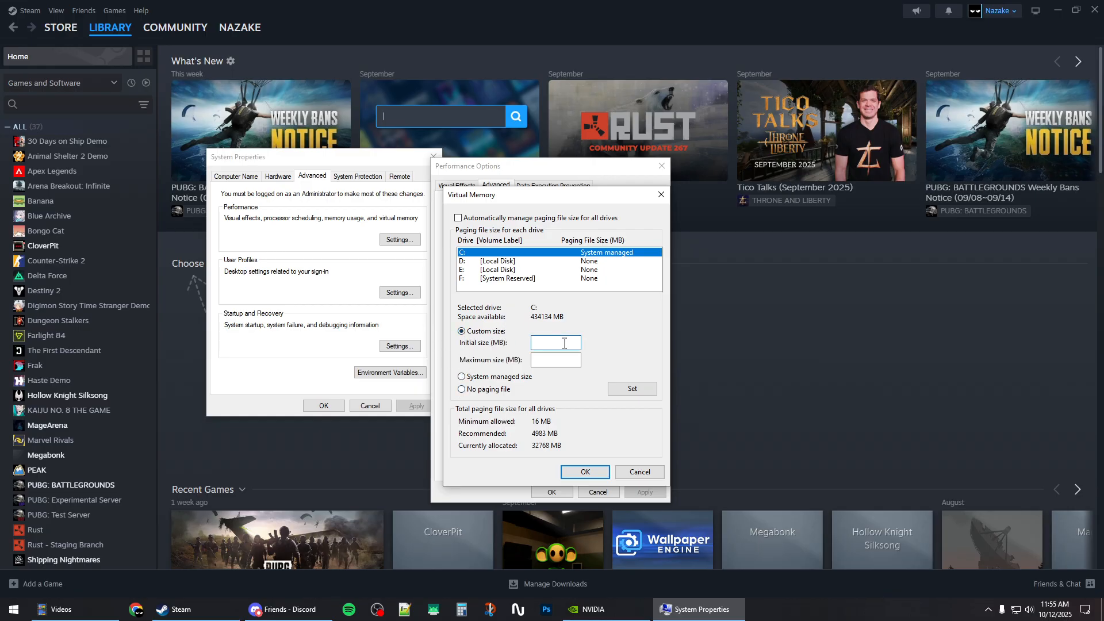
type("45000")
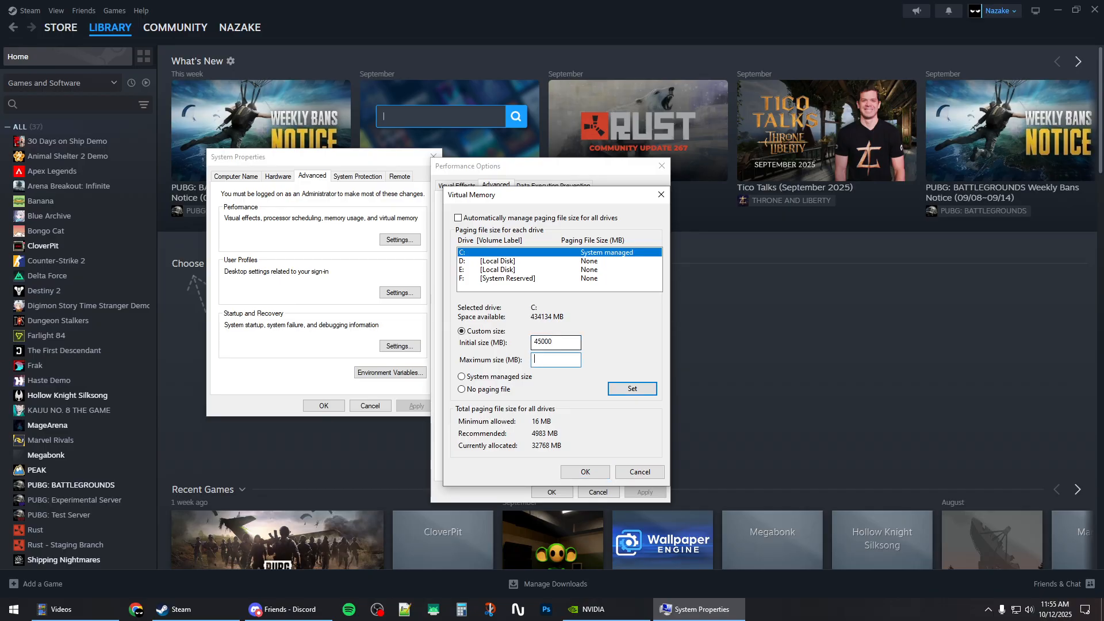
type("45000")
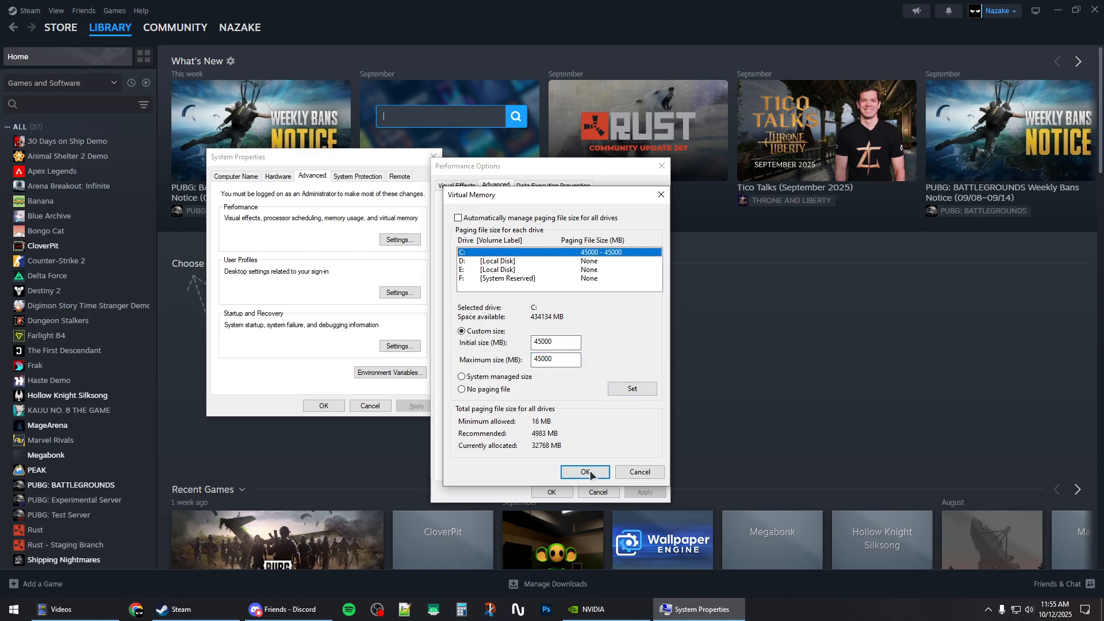
left_click(585, 472)
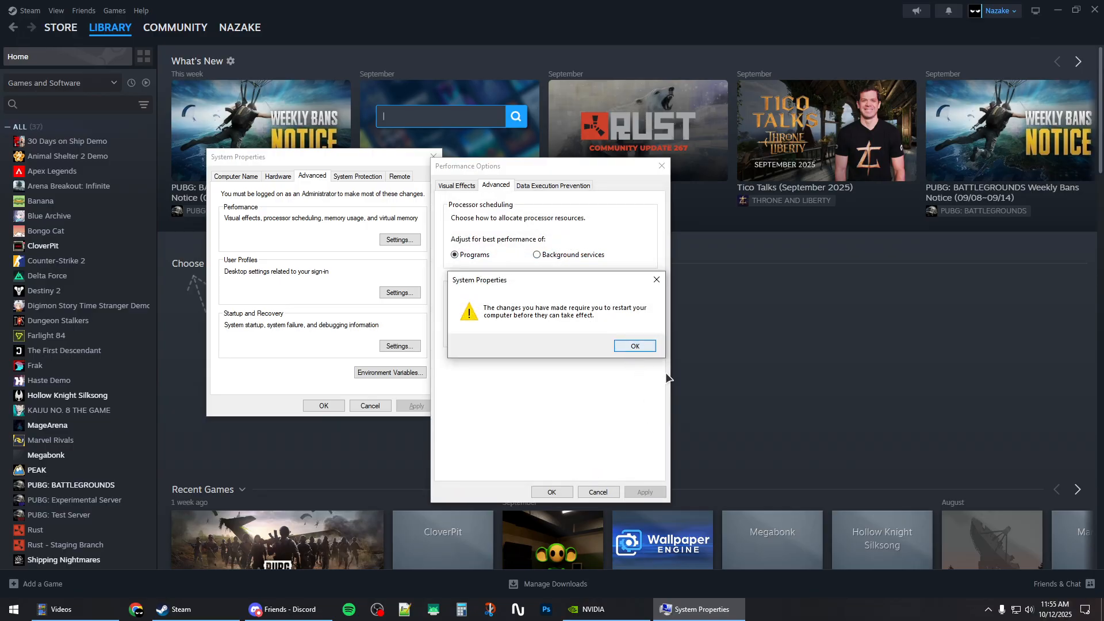
left_click(634, 346)
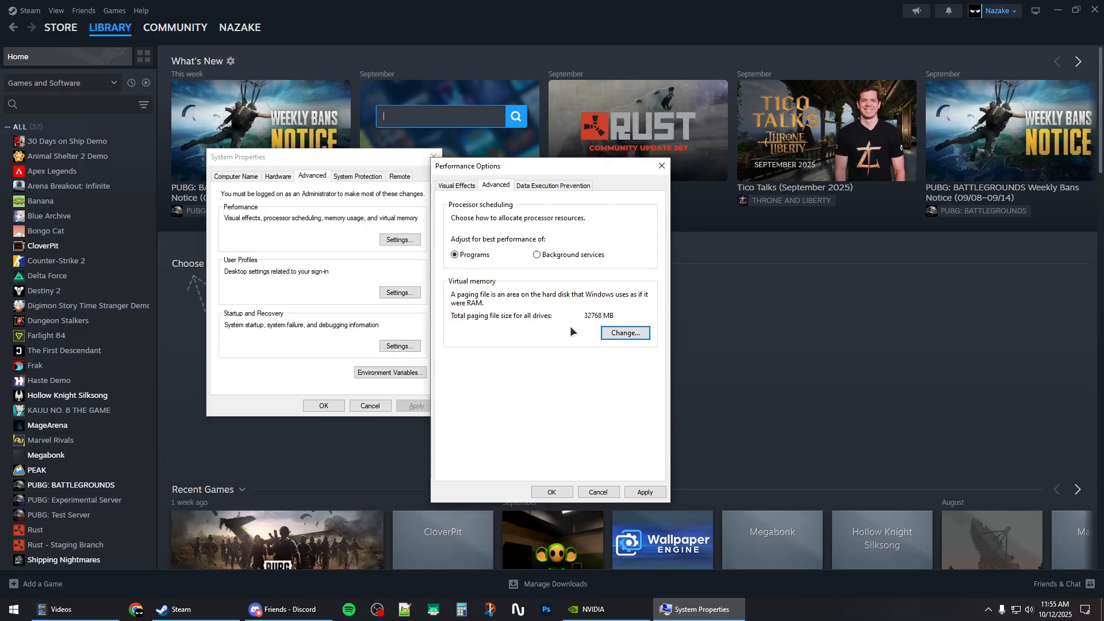
mouse_move(1064, 361)
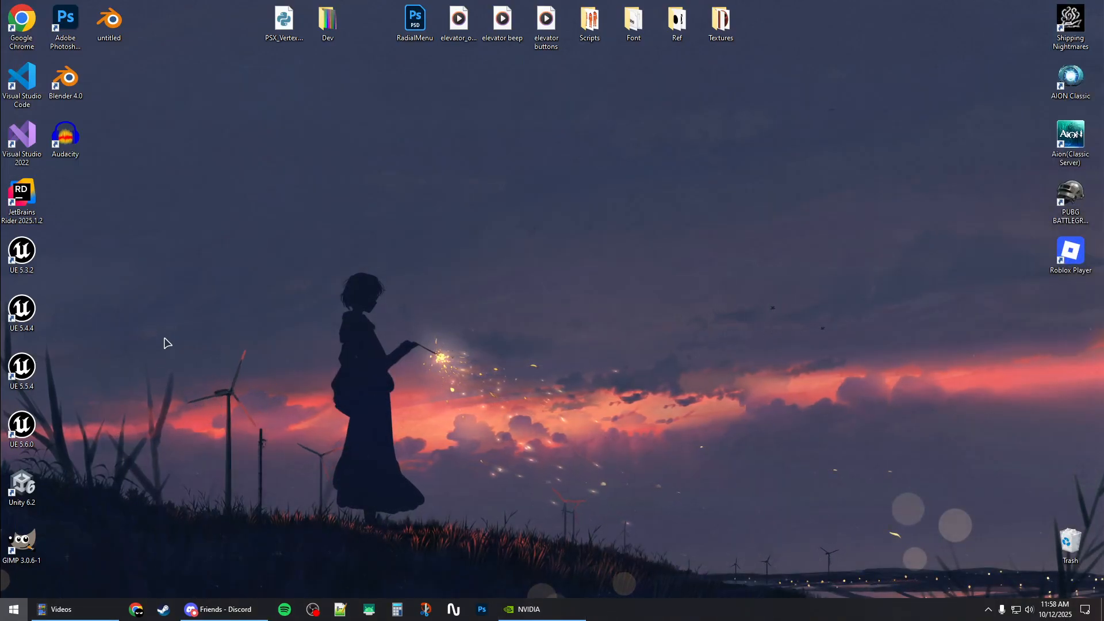
- Relaunch Steam as administrator, then view the MSI Afterburner screenshot in the browser
right_click(71, 297)
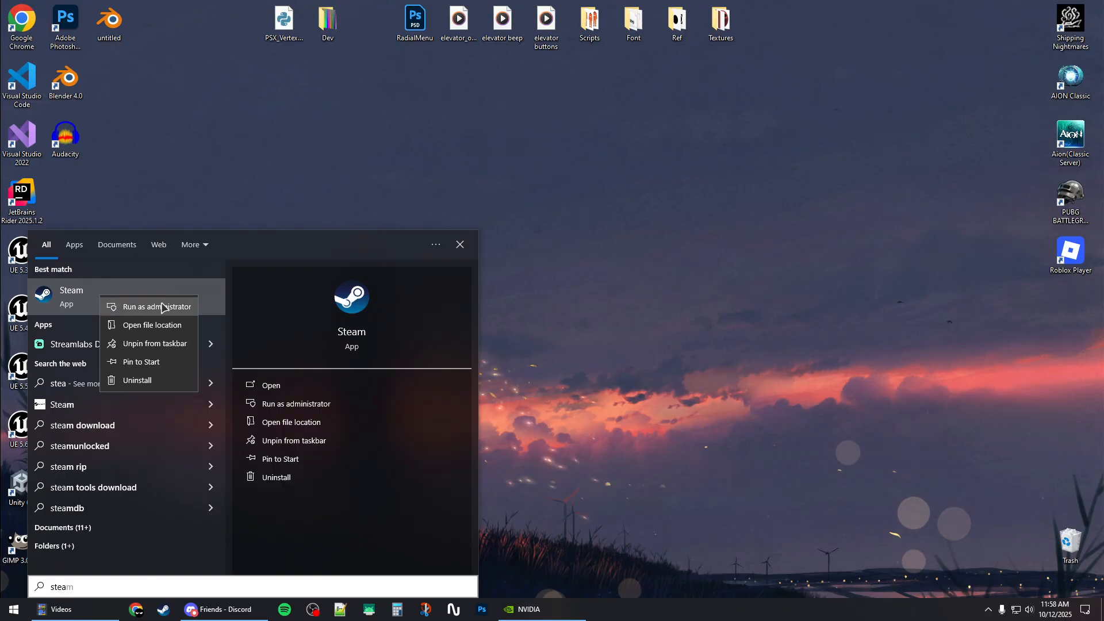
left_click(460, 244)
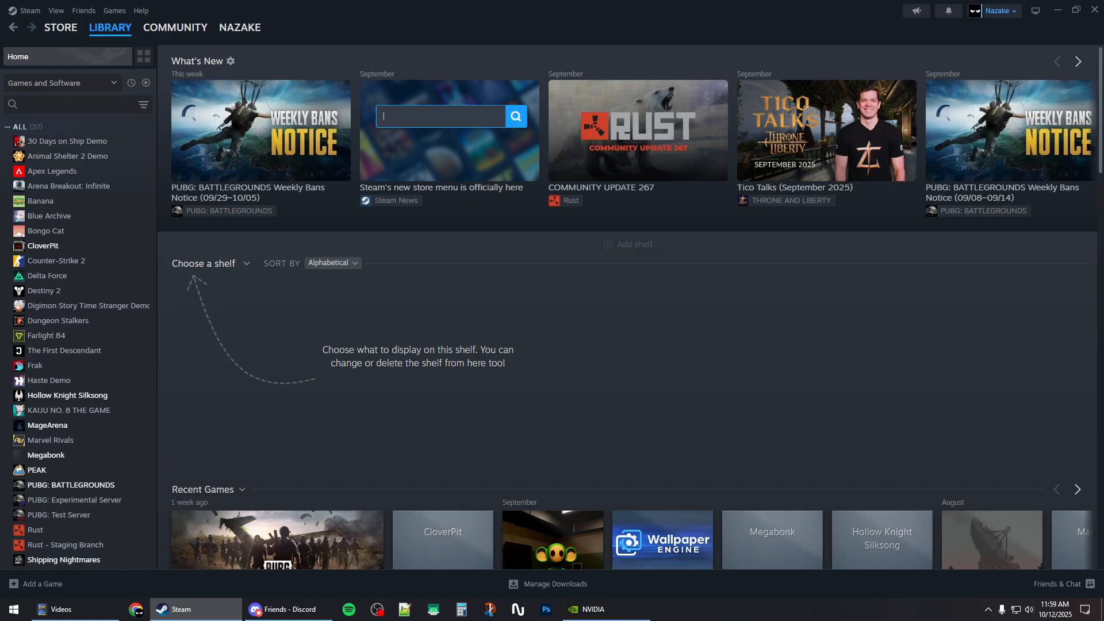
left_click(135, 609)
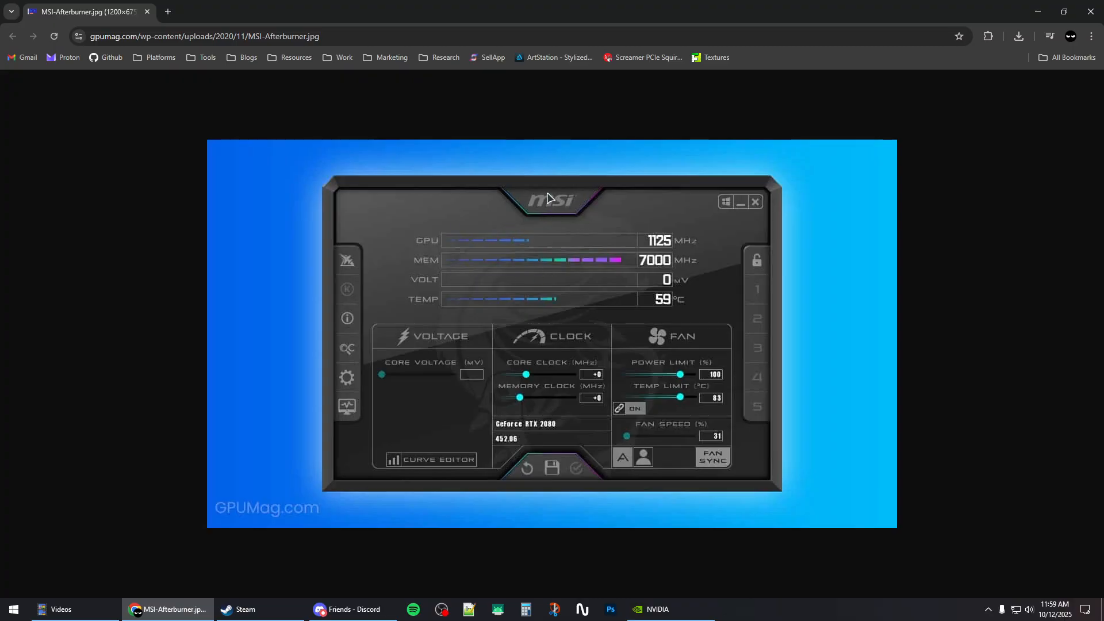
mouse_move(483, 226)
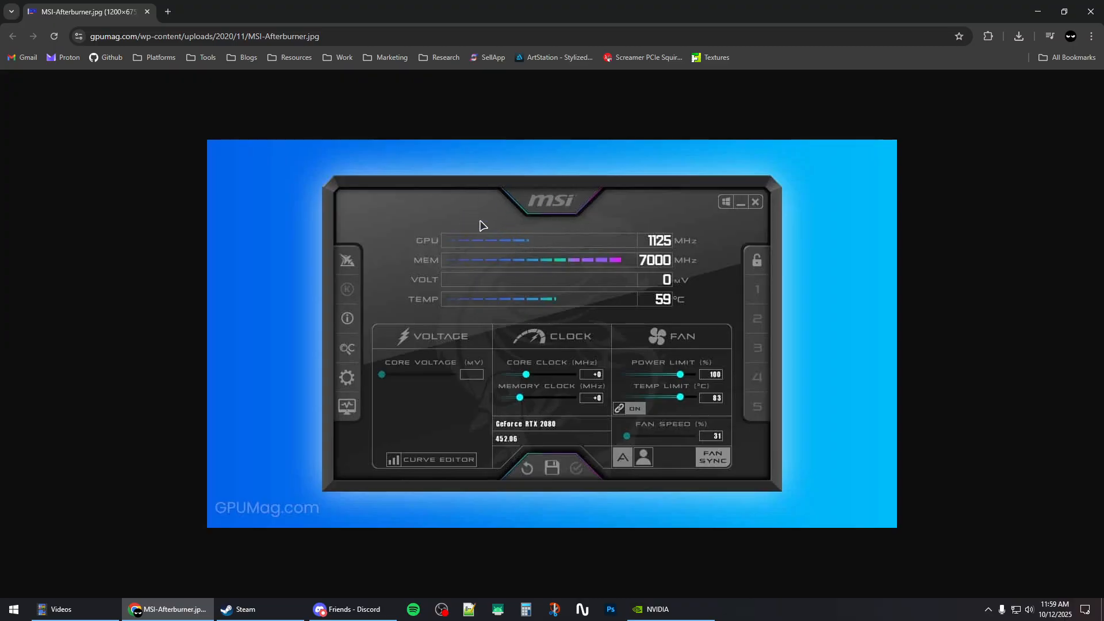
mouse_move(346, 422)
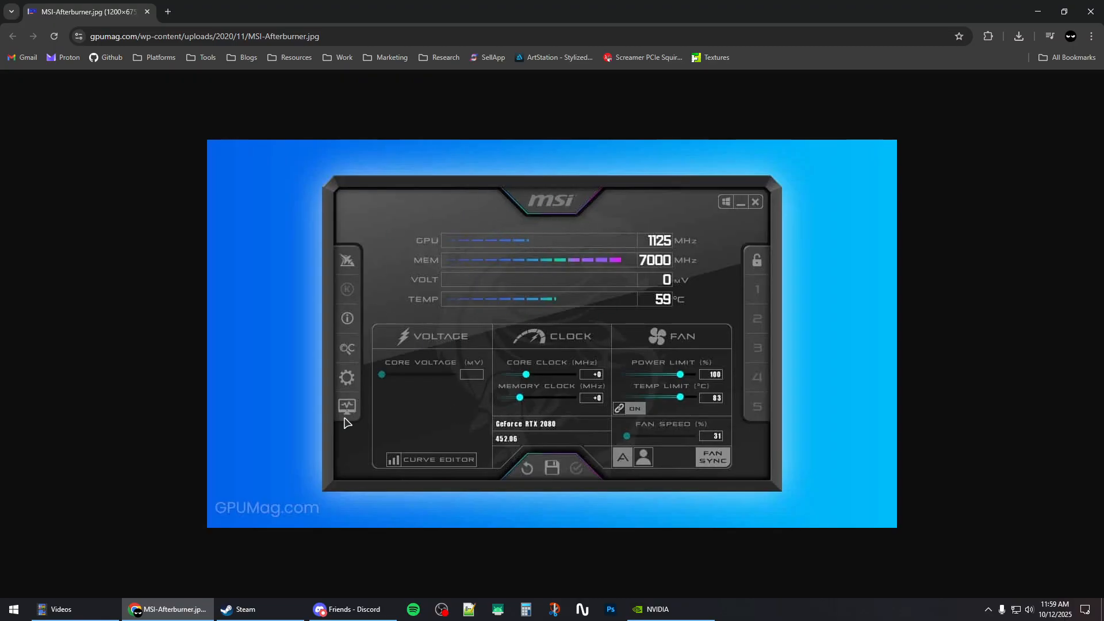
mouse_move(557, 401)
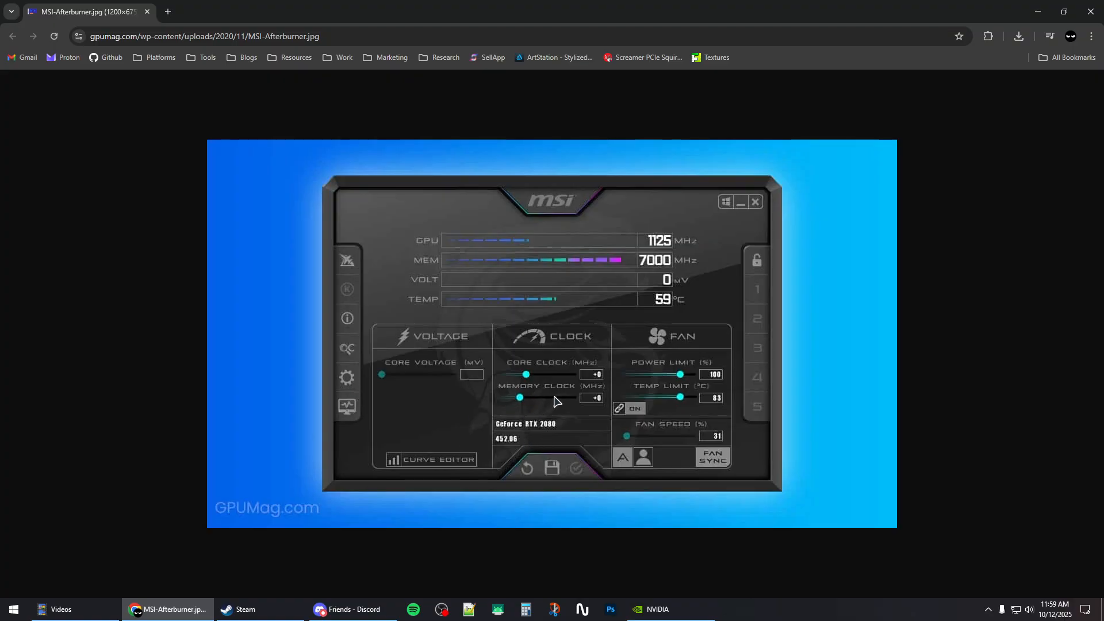
mouse_move(550, 346)
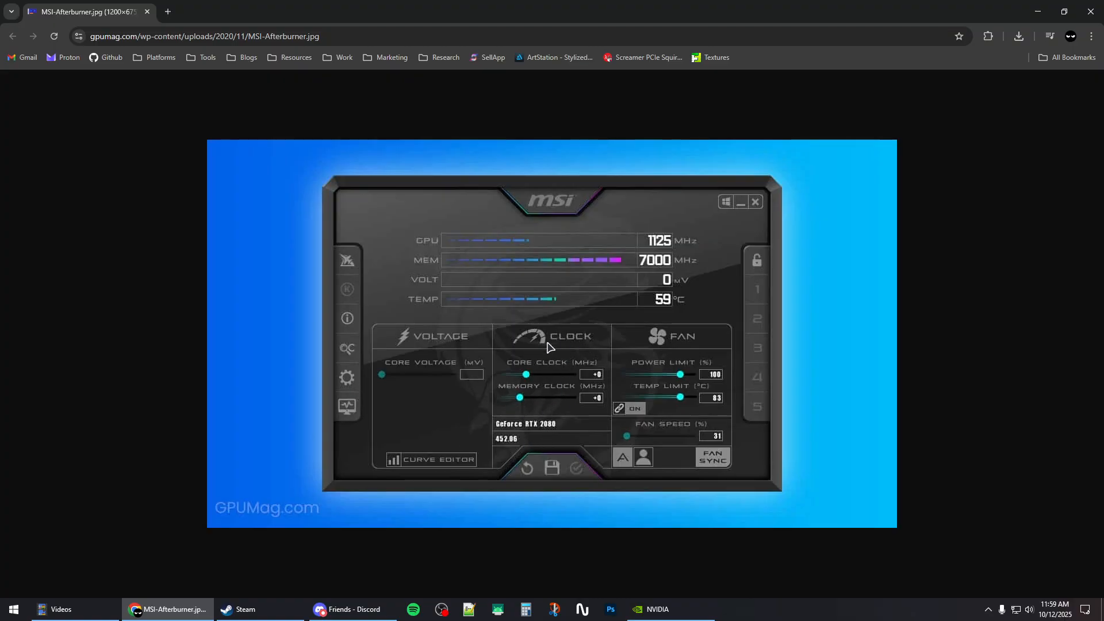